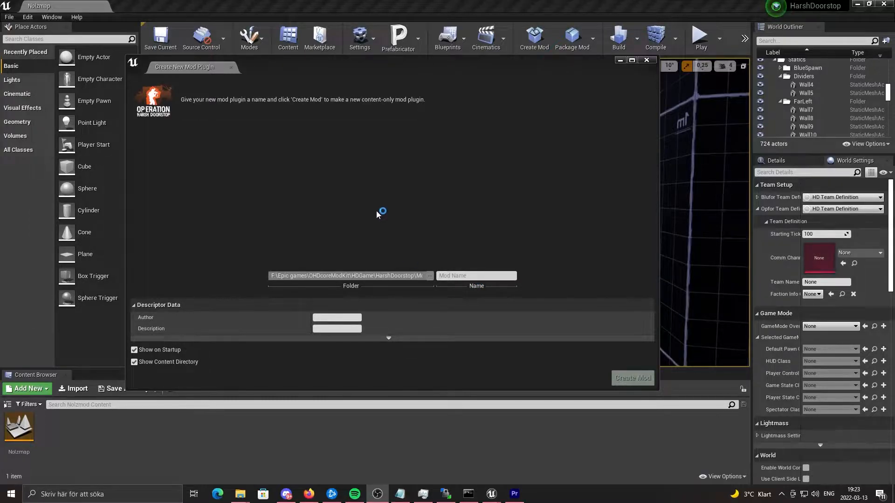
Name the mod Mym(od), fill the author and the description 'Hello thu...', and create it
{"action": "left_click", "coordinate": [476, 276]}
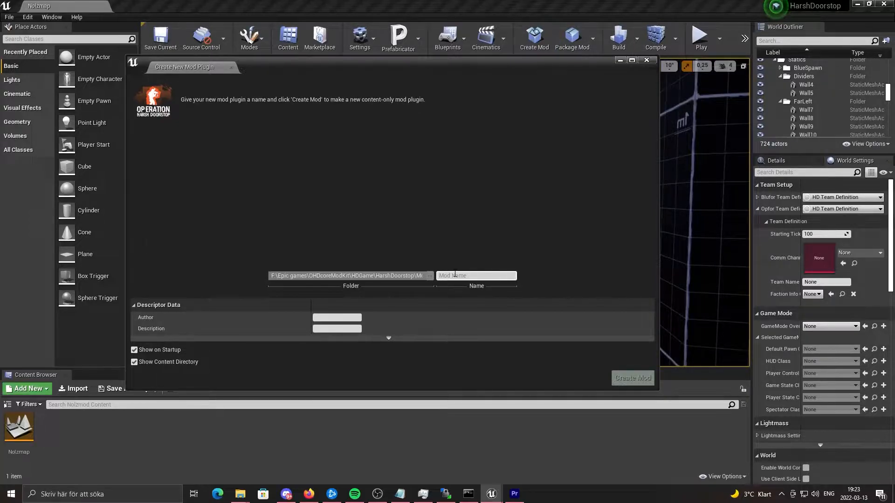
{"action": "type", "text": "Mymod"}
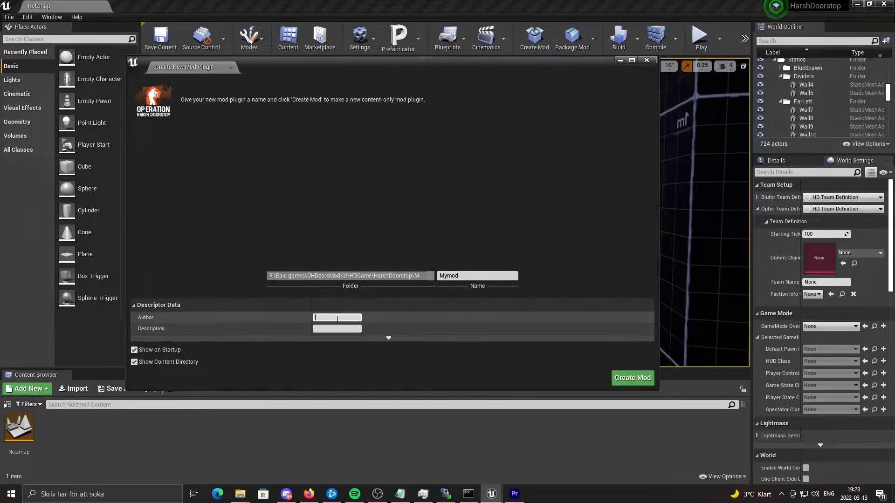
{"action": "type", "text": "No"}
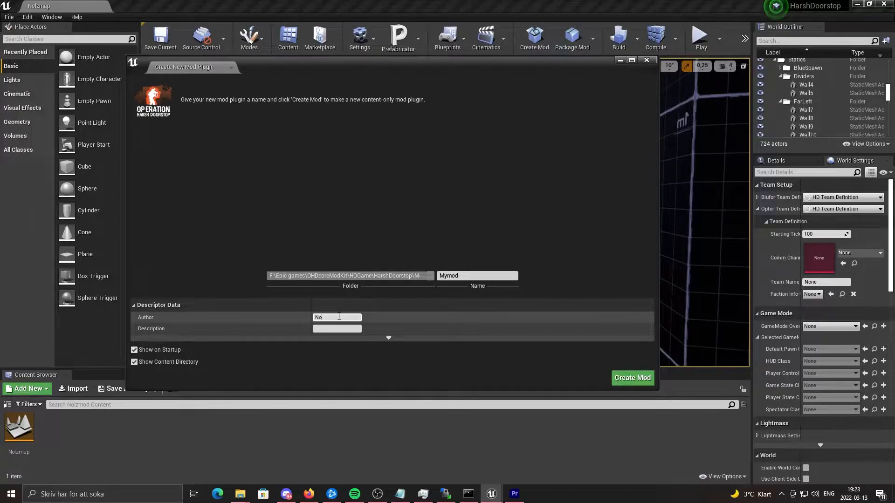
{"action": "left_click", "coordinate": [336, 329]}
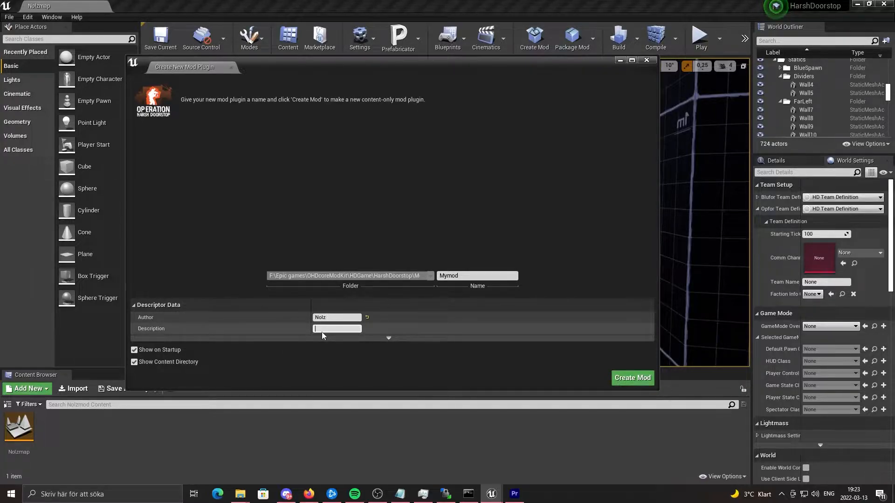
{"action": "type", "text": "Hello thu"}
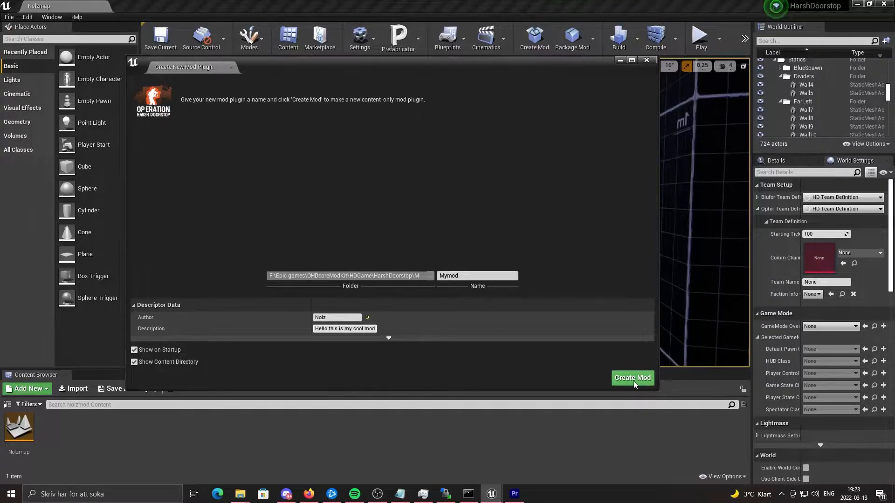
{"action": "left_click", "coordinate": [633, 378]}
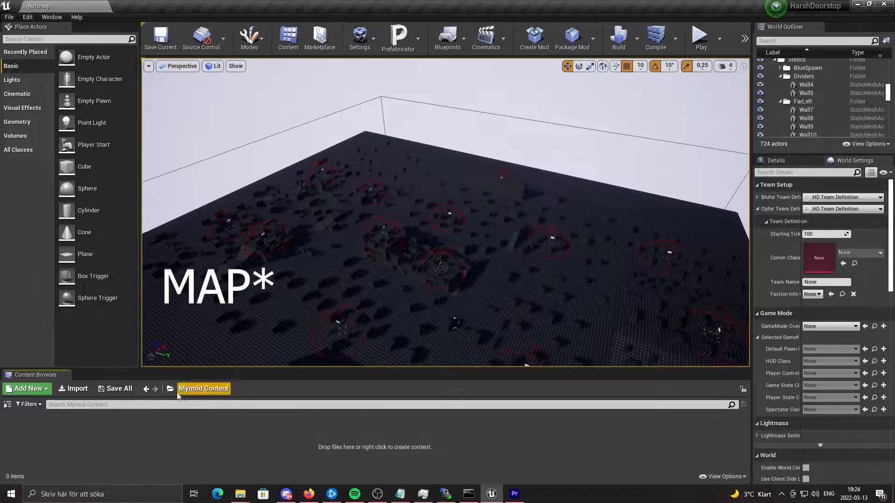
Select AAS-TestMap in HDCore Content's Maps folder and send it into Mymod Content
{"action": "left_click", "coordinate": [170, 389]}
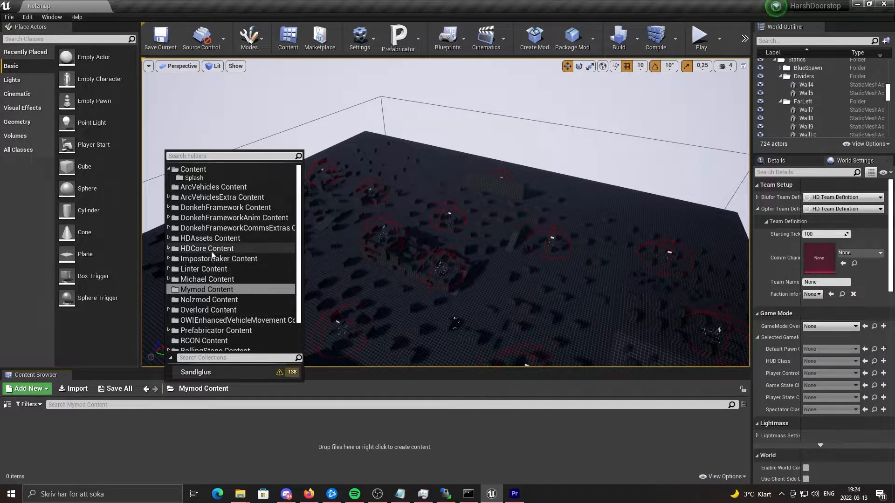
{"action": "left_click", "coordinate": [207, 248]}
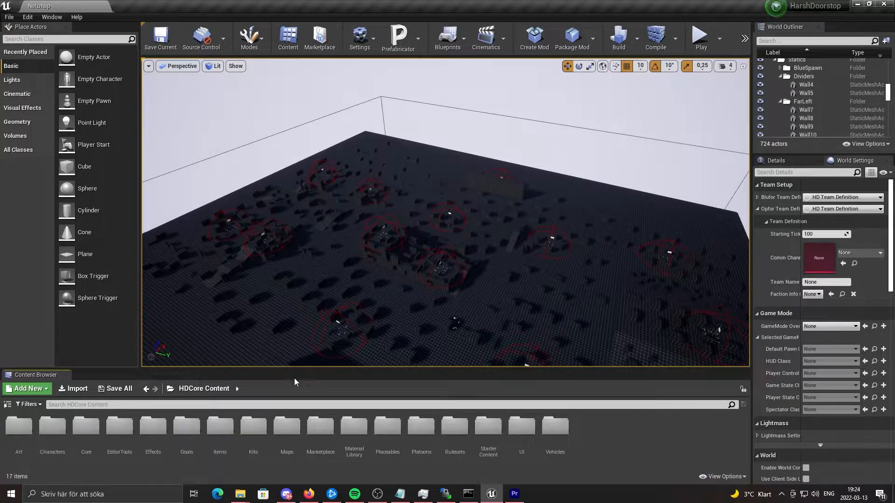
{"action": "double_click", "coordinate": [286, 433]}
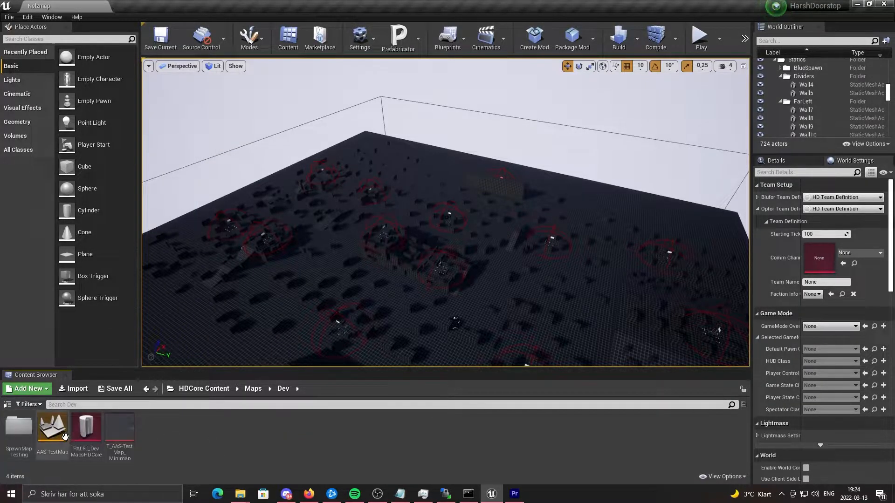
{"action": "left_click", "coordinate": [53, 428]}
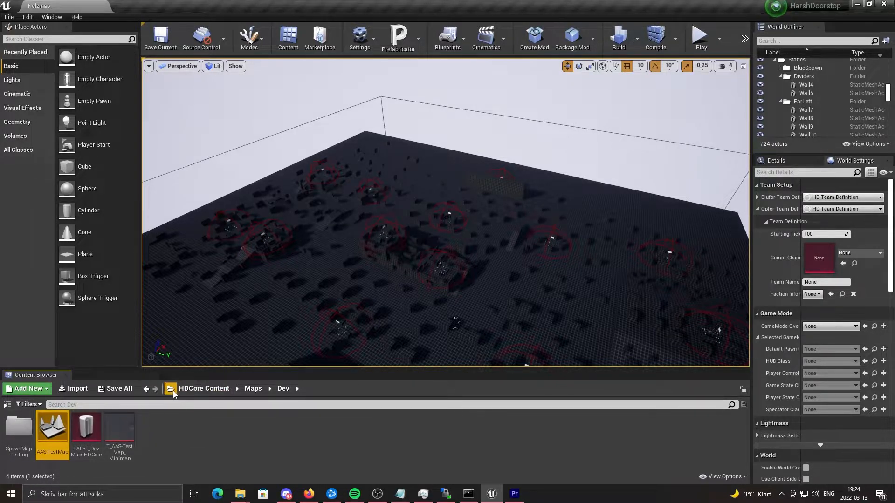
{"action": "left_click", "coordinate": [170, 389]}
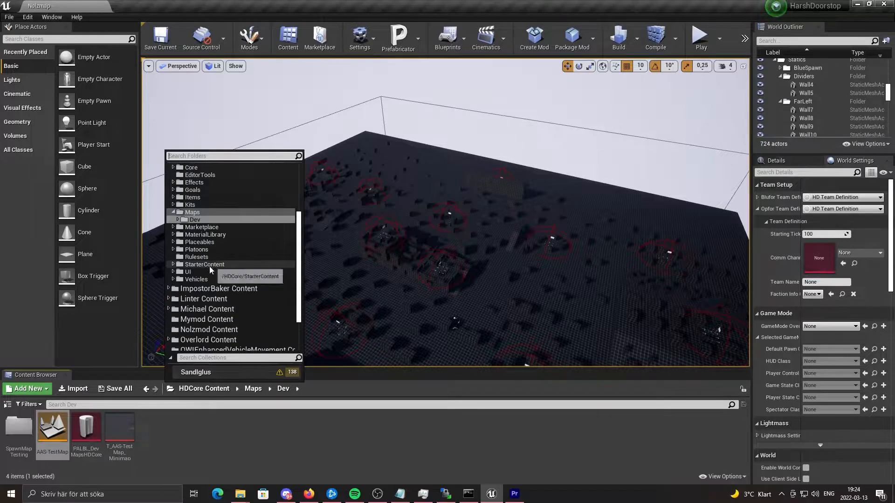
{"action": "left_click", "coordinate": [207, 320]}
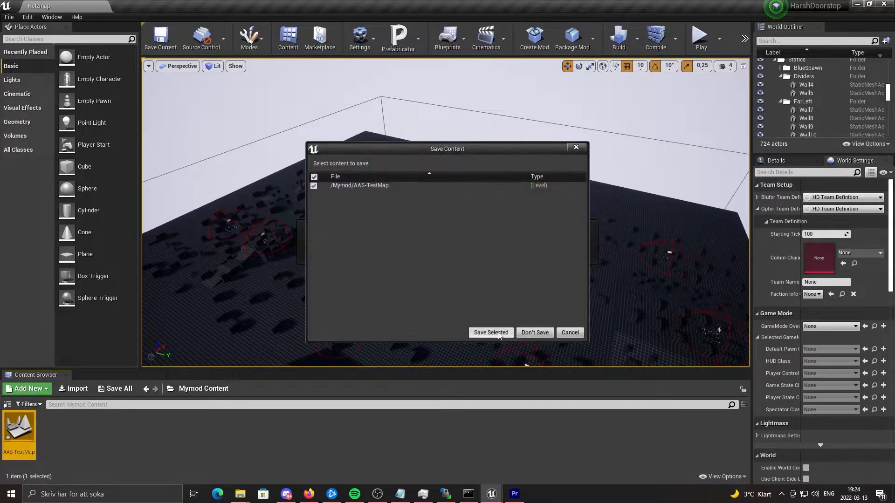
Save the copied AAS-TestMap via Save Selected
{"action": "left_click", "coordinate": [491, 332]}
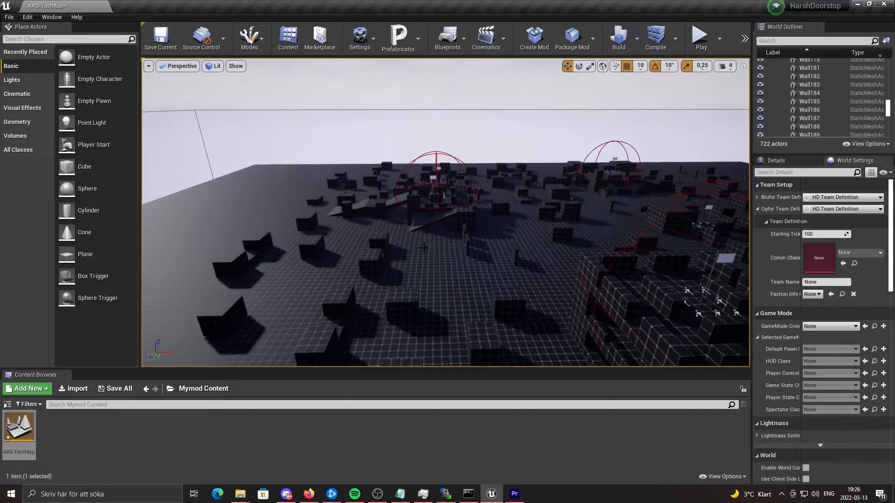
{"action": "mouse_move", "coordinate": [701, 37]}
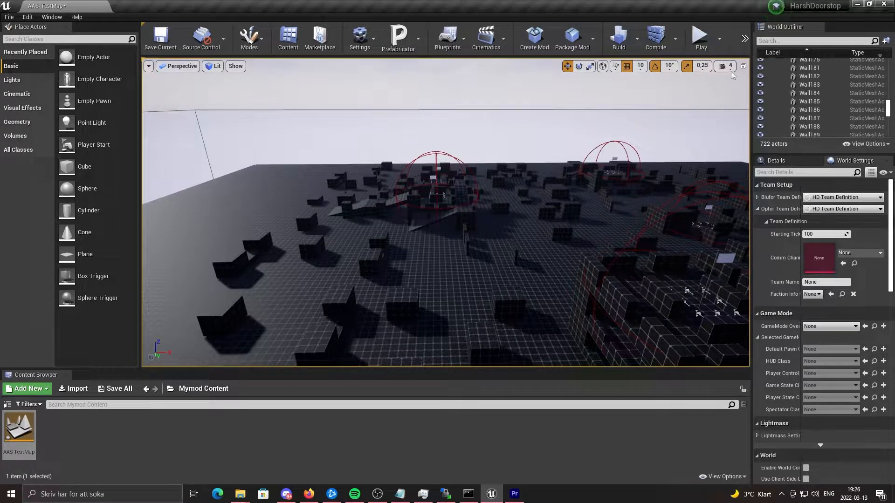
Run a quick play test of the map and stop the session
{"action": "left_click", "coordinate": [701, 36]}
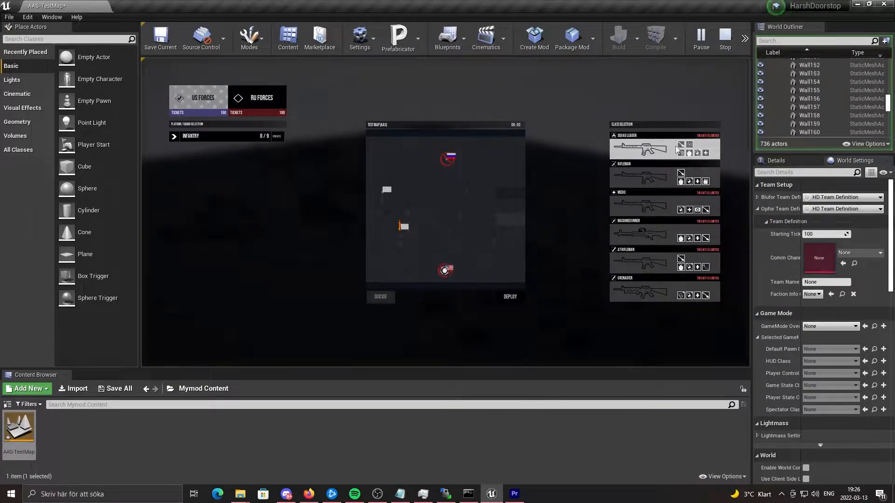
{"action": "left_click", "coordinate": [510, 296]}
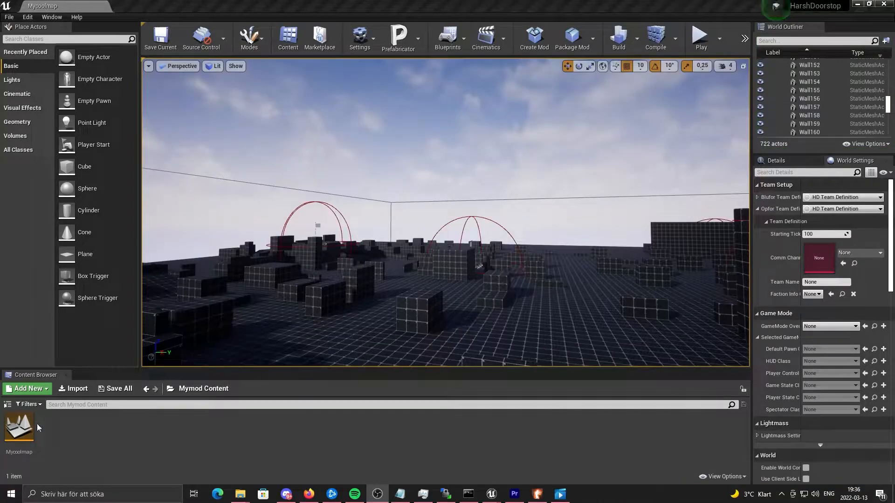
{"action": "mouse_move", "coordinate": [17, 431]}
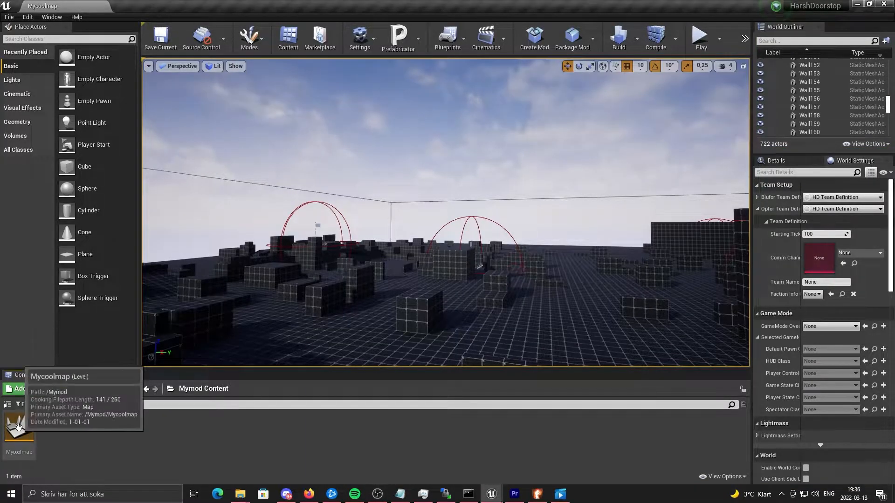
Launch Package Mod for the Mymod plugin, bringing up the output folder chooser
{"action": "left_click", "coordinate": [19, 434]}
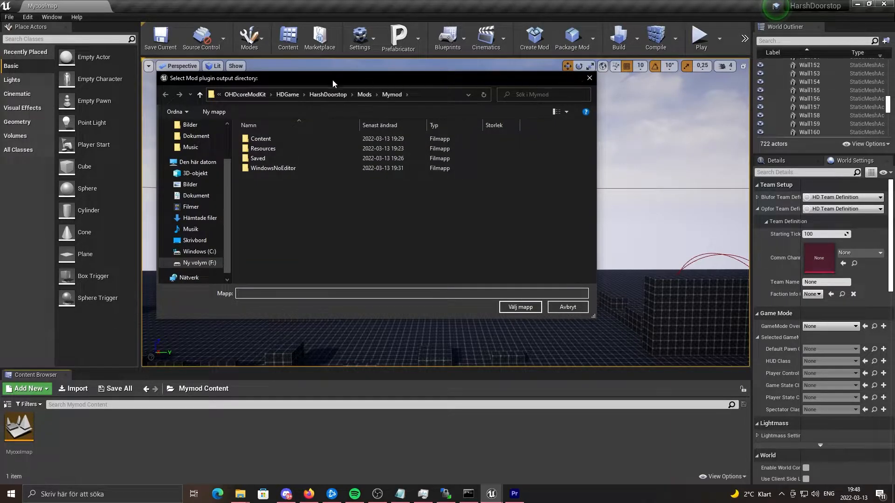
Choose the Mods\Mymod folder as the package output directory and confirm it
{"action": "left_click_drag", "start_coordinate": [332, 78], "coordinate": [358, 88]}
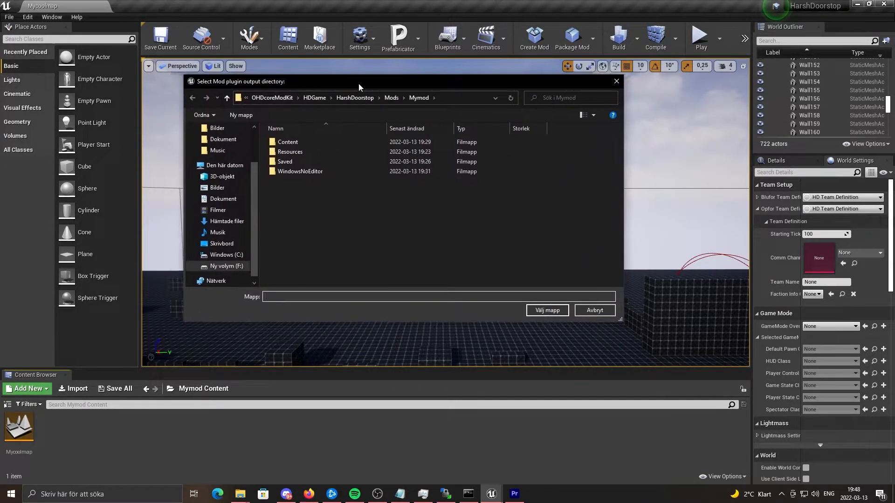
{"action": "left_click", "coordinate": [304, 161]}
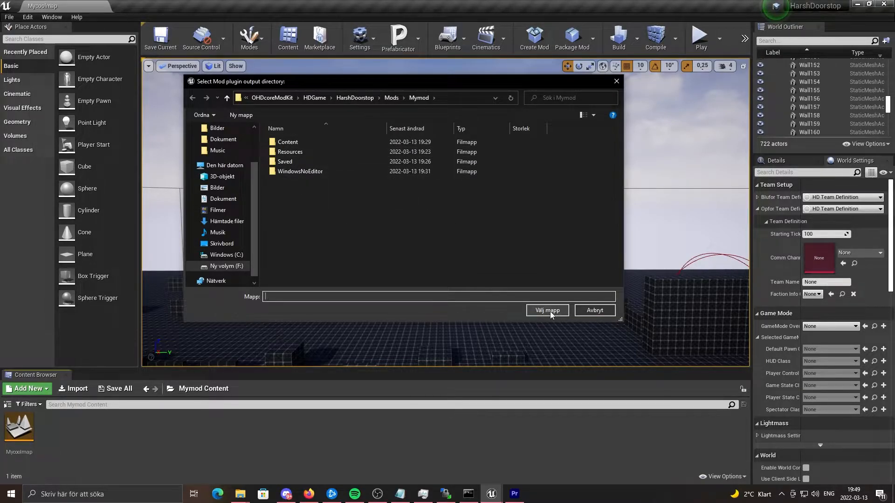
{"action": "left_click", "coordinate": [595, 311]}
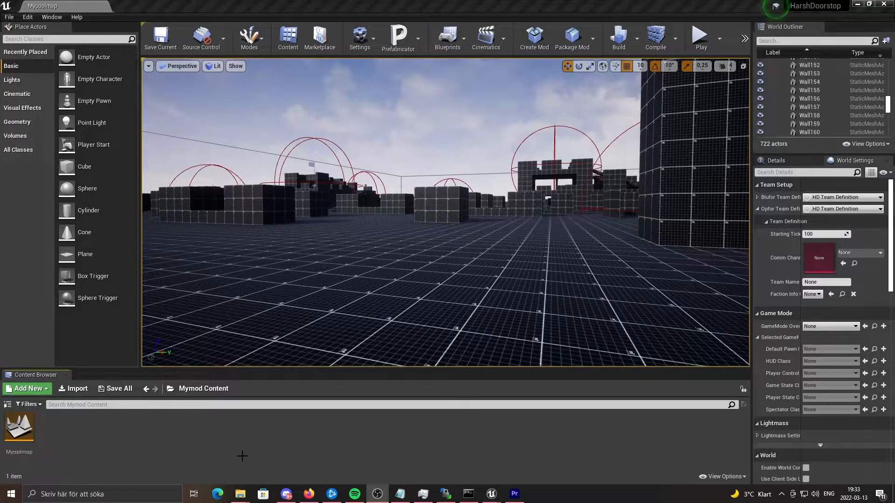
In the packaged output folder, select Mymod.zip and copy it
{"action": "left_click", "coordinate": [240, 495]}
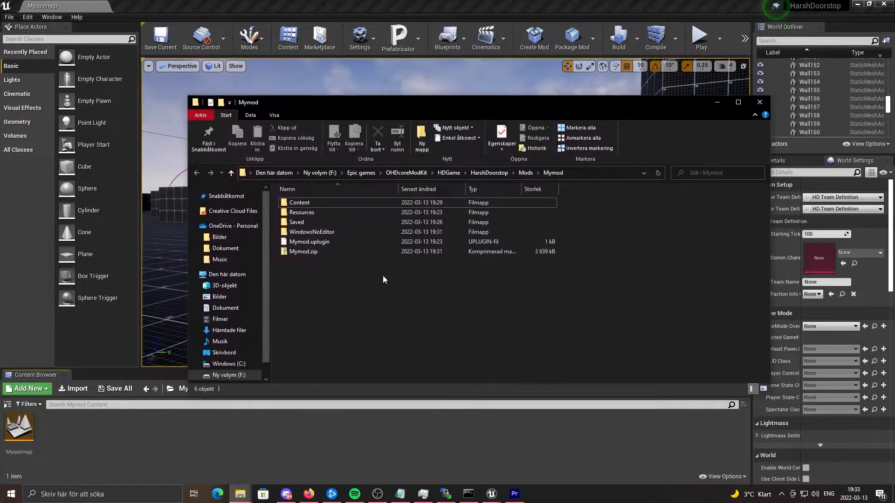
{"action": "left_click", "coordinate": [303, 252]}
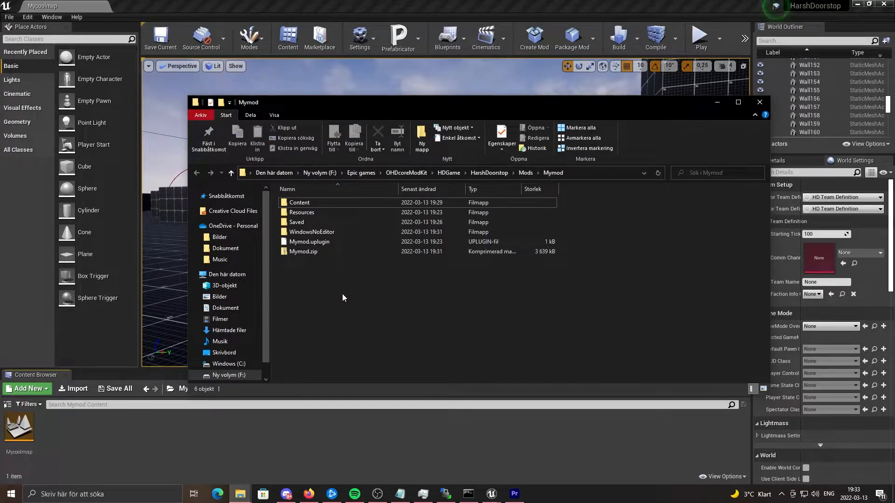
{"action": "mouse_move", "coordinate": [328, 301]}
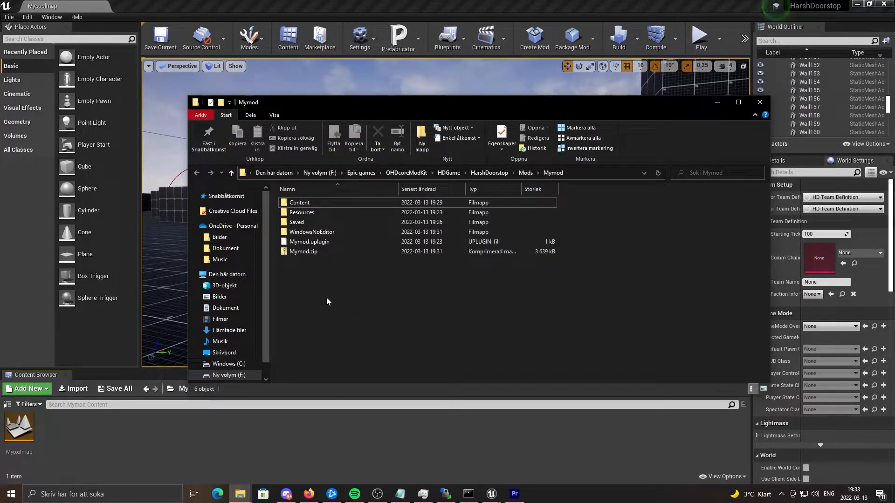
{"action": "mouse_move", "coordinate": [313, 278]}
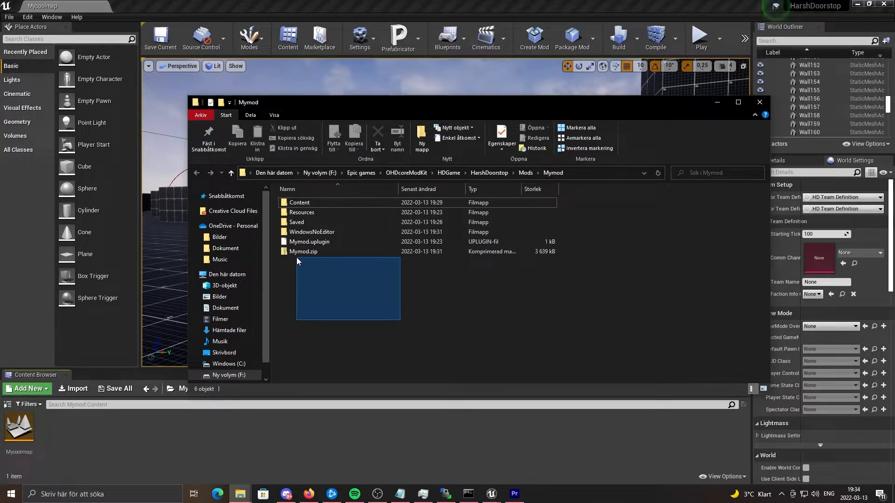
{"action": "left_click", "coordinate": [304, 252]}
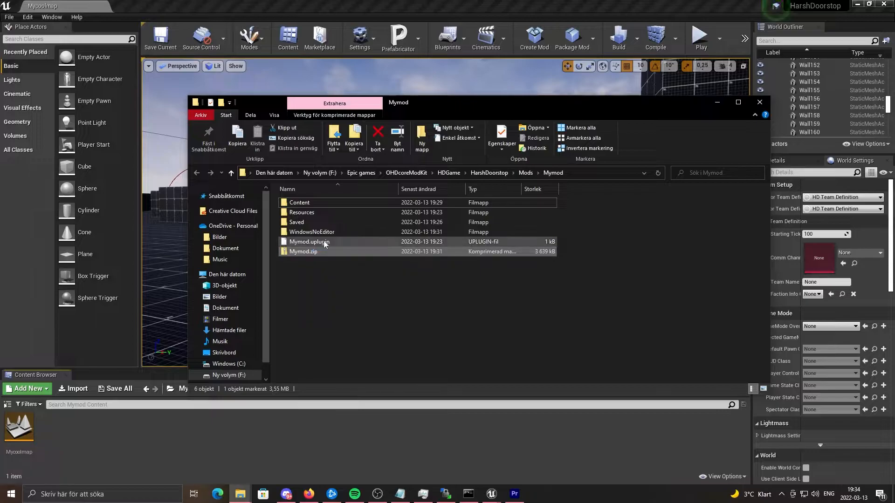
{"action": "left_click", "coordinate": [309, 242]}
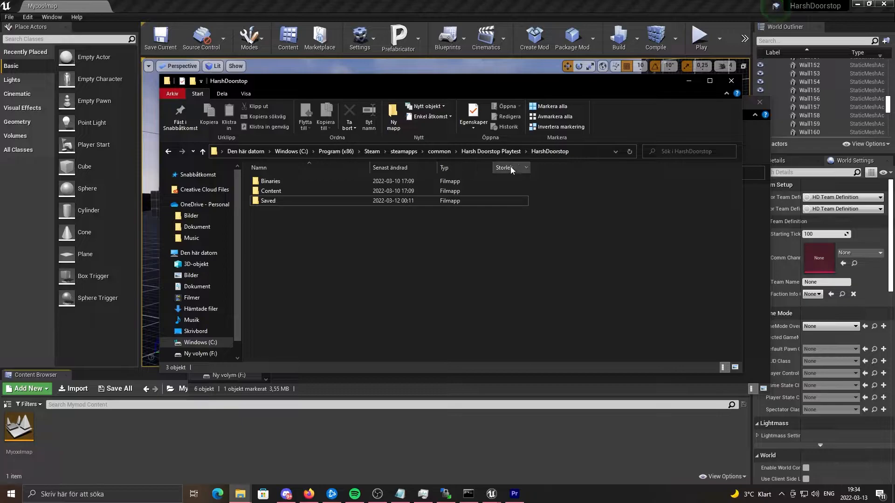
{"action": "mouse_move", "coordinate": [566, 180]}
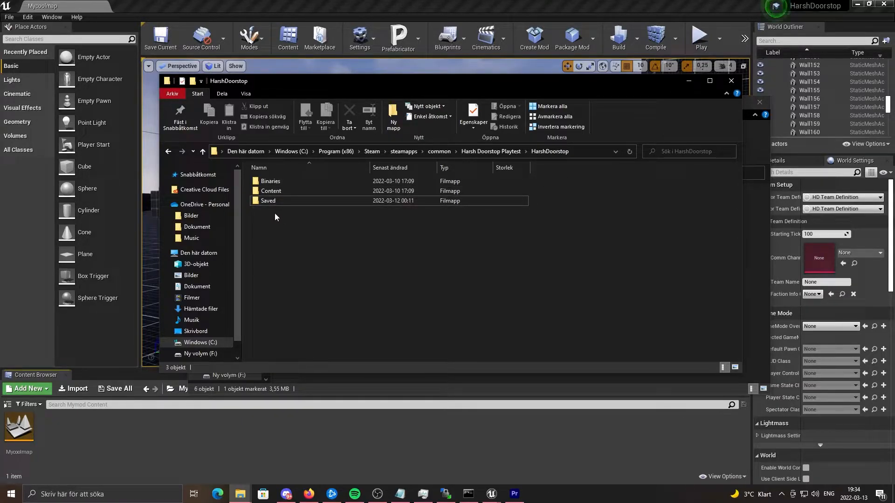
{"action": "mouse_move", "coordinate": [372, 162]}
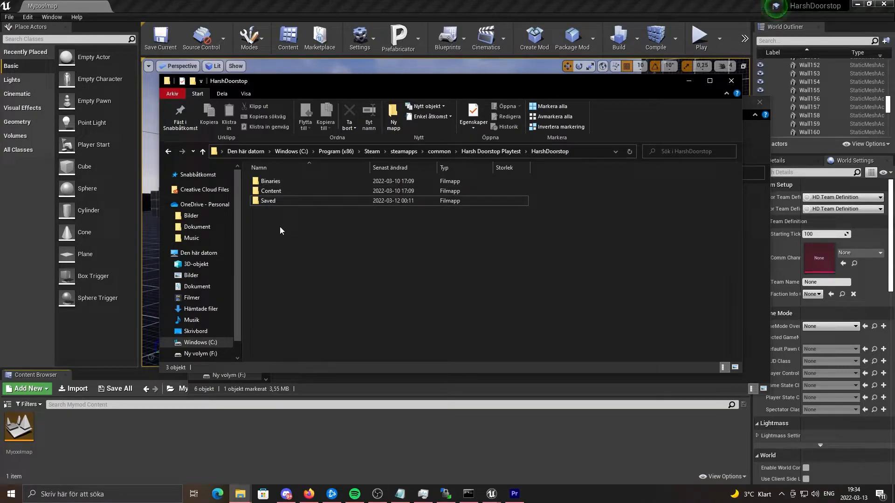
Create a folder named Mods in the game's HarshDoorstop directory and enter it
{"action": "left_click", "coordinate": [393, 115]}
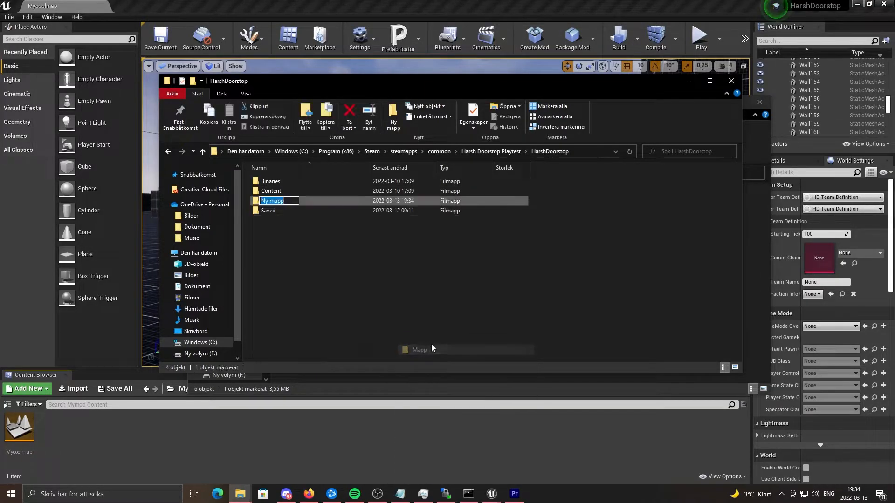
{"action": "type", "text": "Mods"}
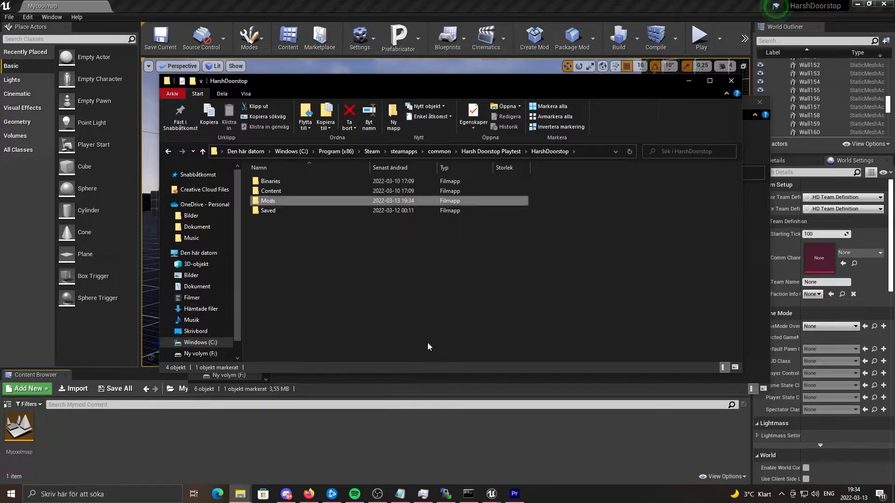
{"action": "double_click", "coordinate": [267, 200]}
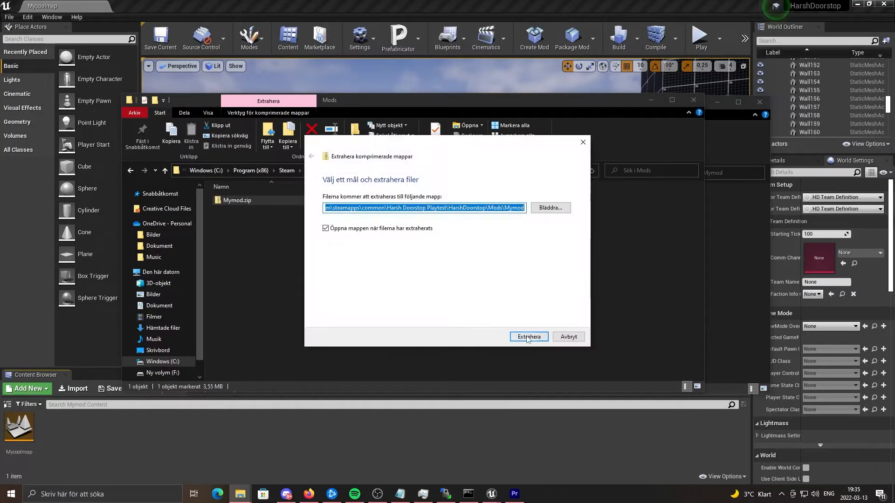
Extract Mymod.zip into the Mods\Mymod destination
{"action": "left_click", "coordinate": [529, 336]}
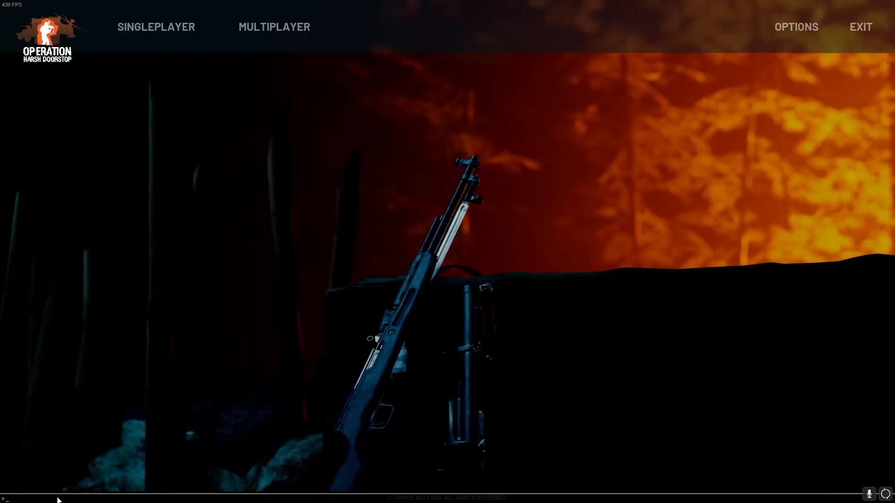
Enter 'open 127.0.0.1' in the game console to start a local session
{"action": "type", "text": "open 127.0.0.1"}
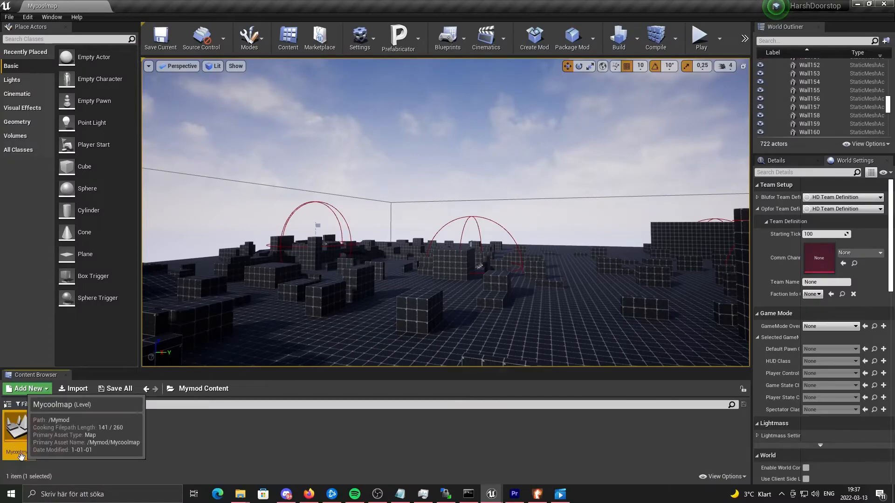
{"action": "mouse_move", "coordinate": [229, 453]}
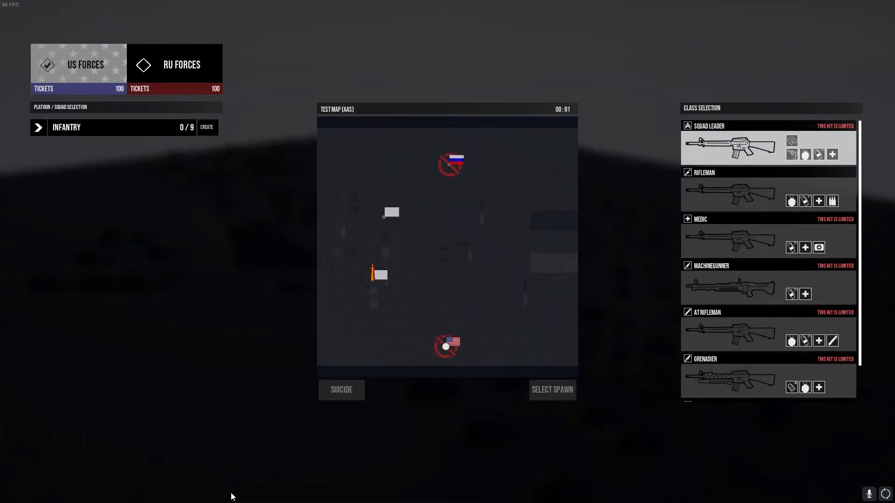
Spawn at the US forces base and deploy into the custom block map
{"action": "left_click", "coordinate": [446, 346]}
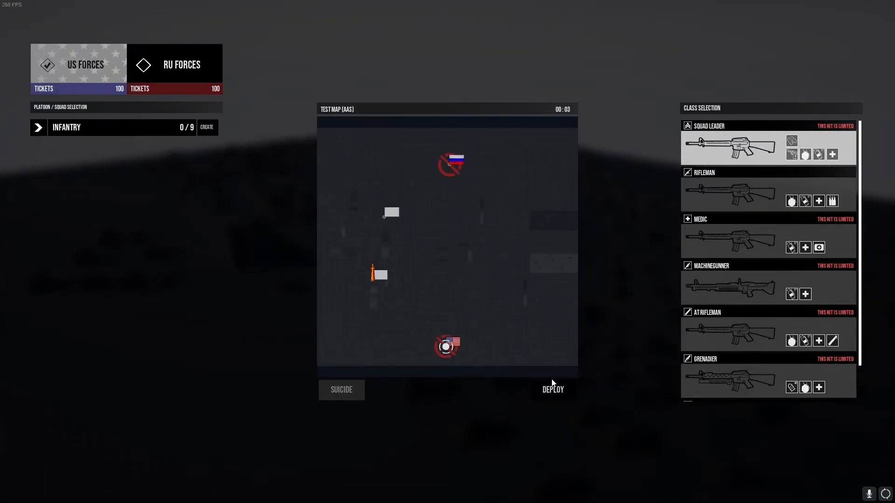
{"action": "left_click", "coordinate": [553, 390]}
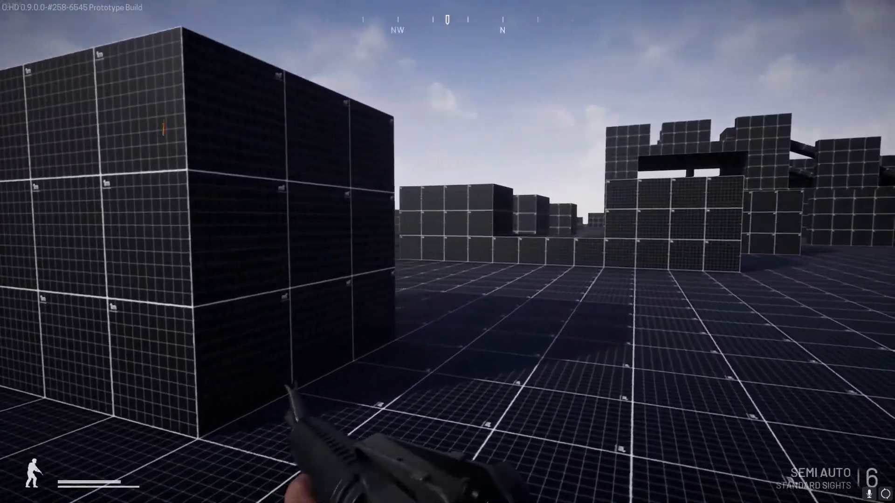
{"action": "mouse_move", "coordinate": [447, 251]}
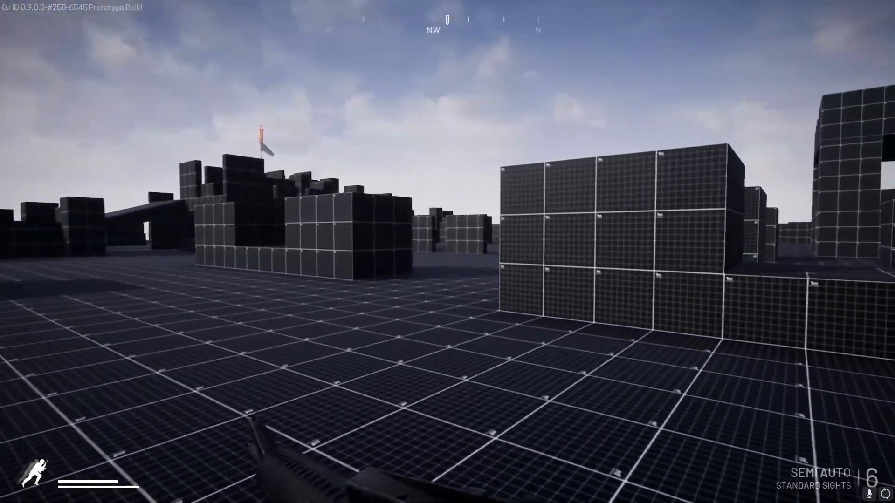